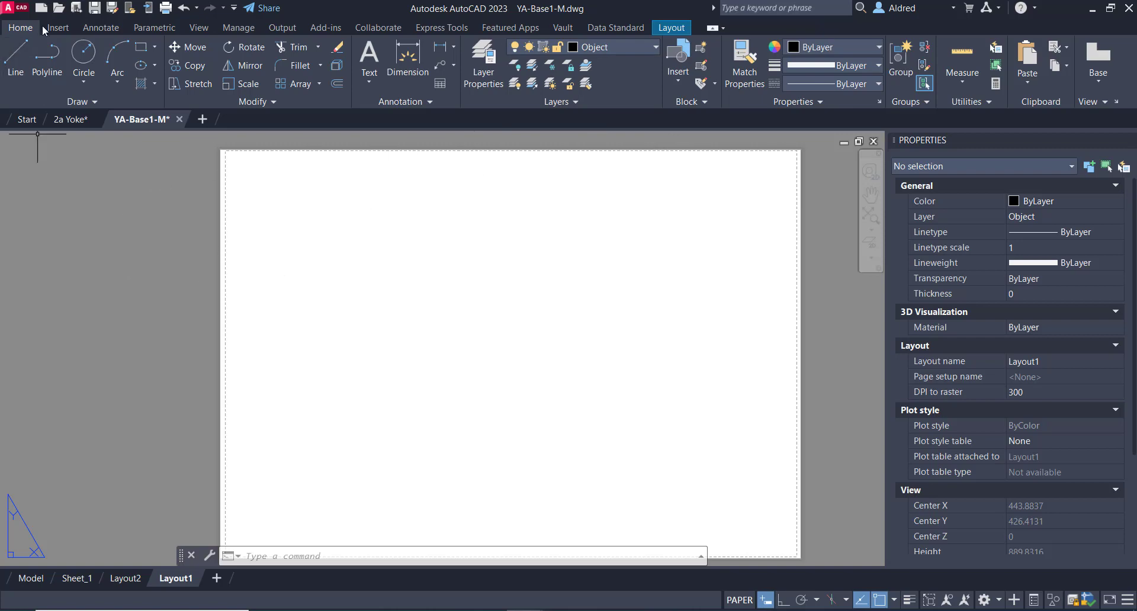
pyautogui.moveTo(30, 579)
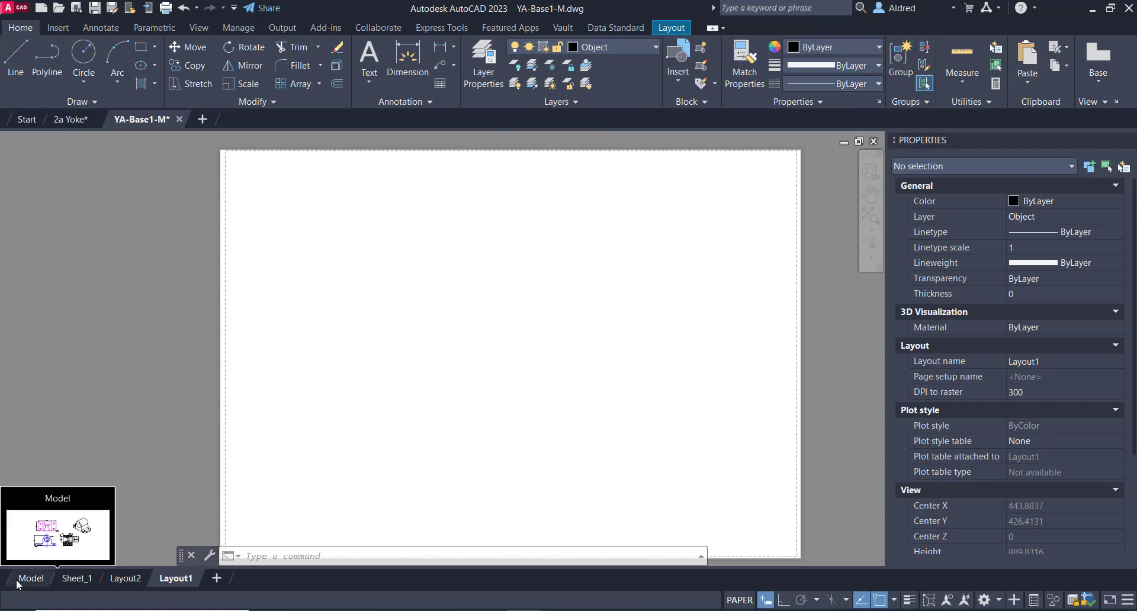
# Switch from Layout1 to model space to view the yoke drawing
pyautogui.click(30, 579)
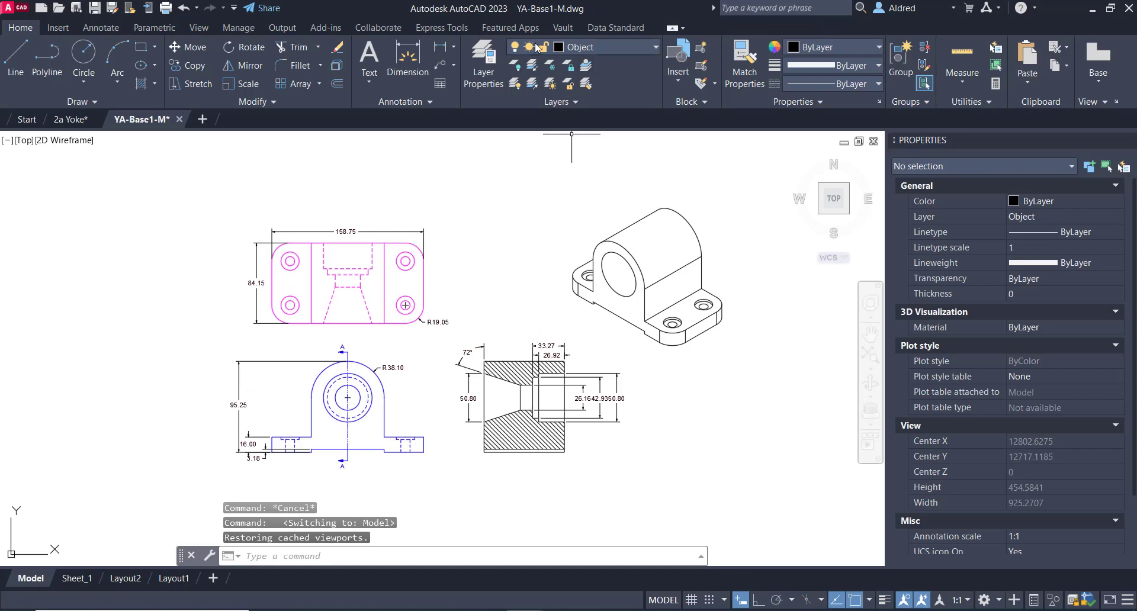
# Open the Layer Properties Manager to review the drawing's 23 layers
pyautogui.click(482, 64)
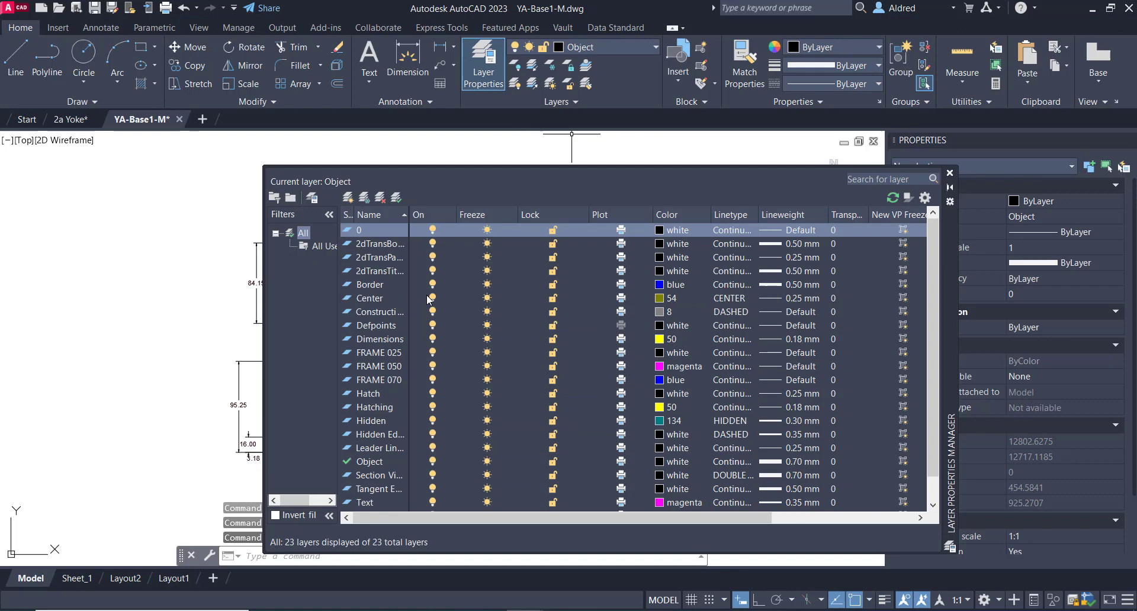
pyautogui.moveTo(448, 230)
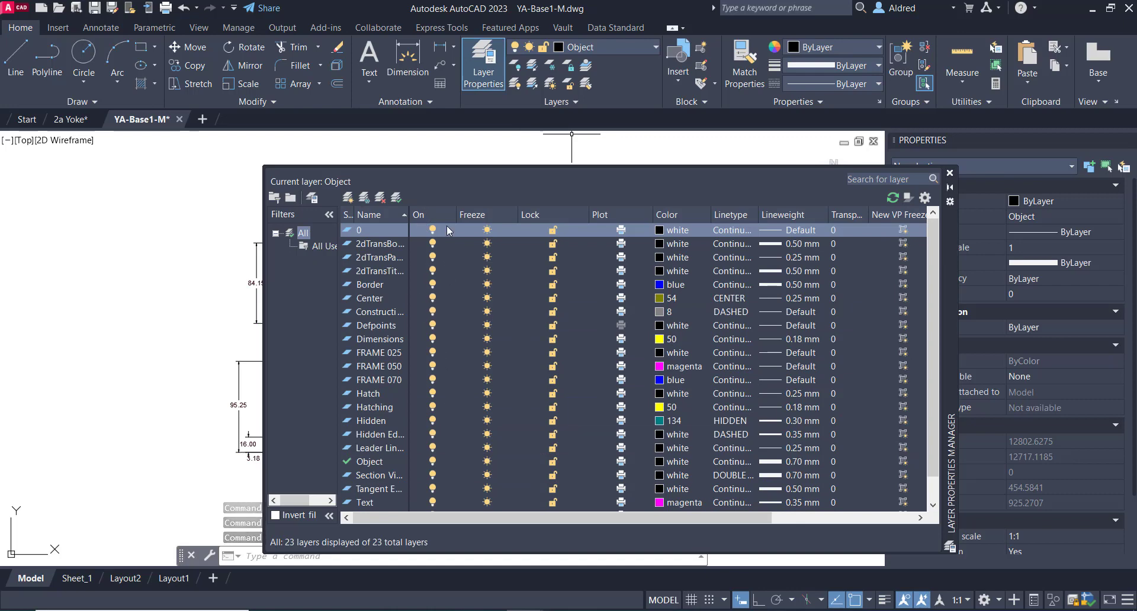
pyautogui.moveTo(484, 186)
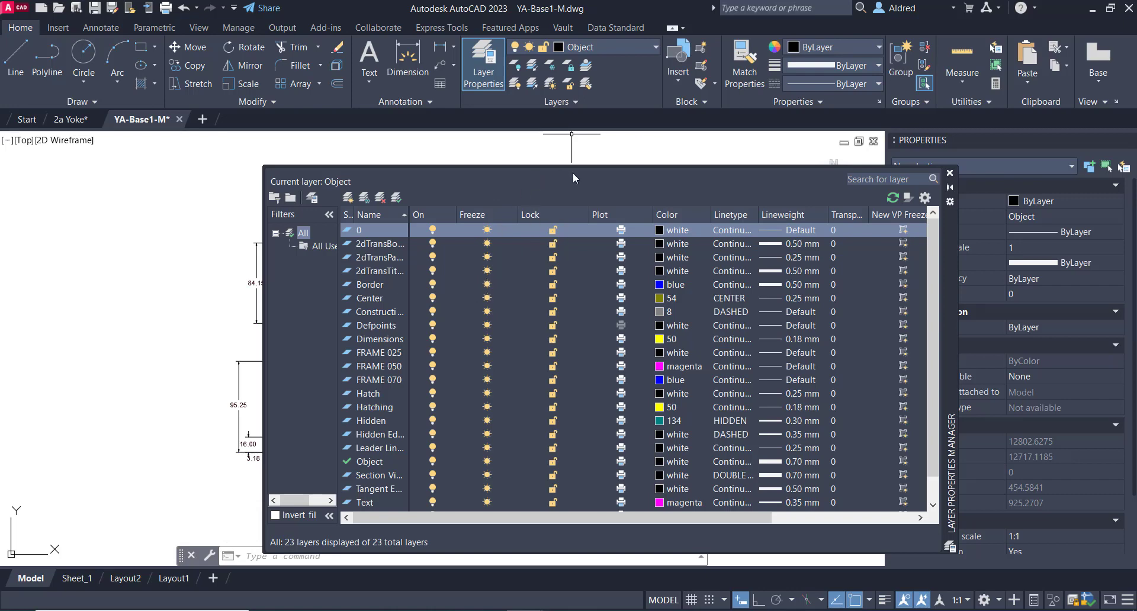
pyautogui.moveTo(660, 271)
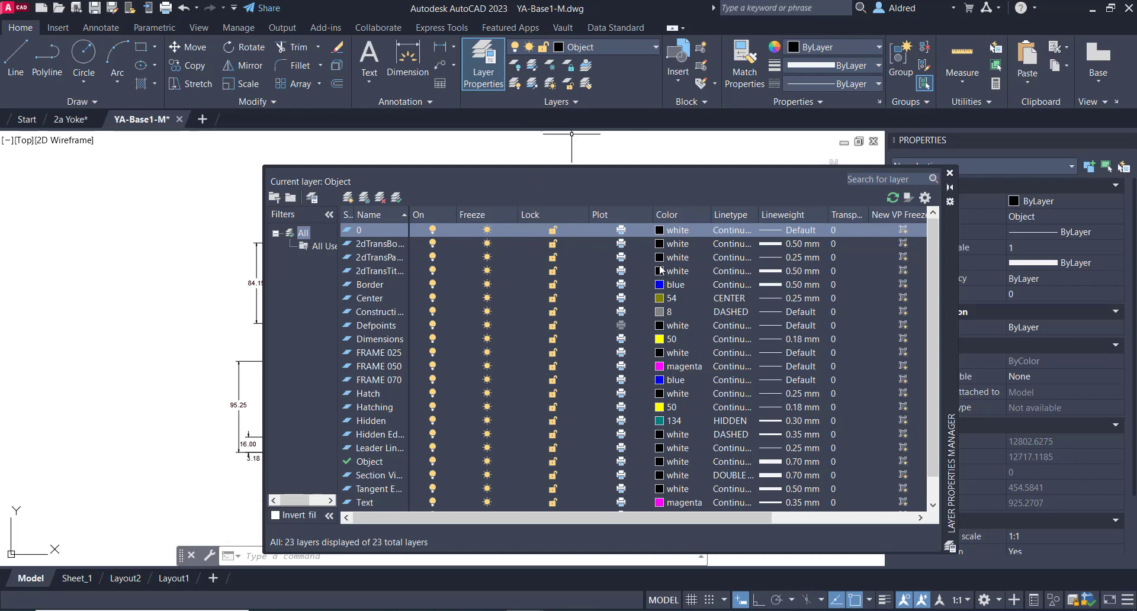
pyautogui.moveTo(778, 210)
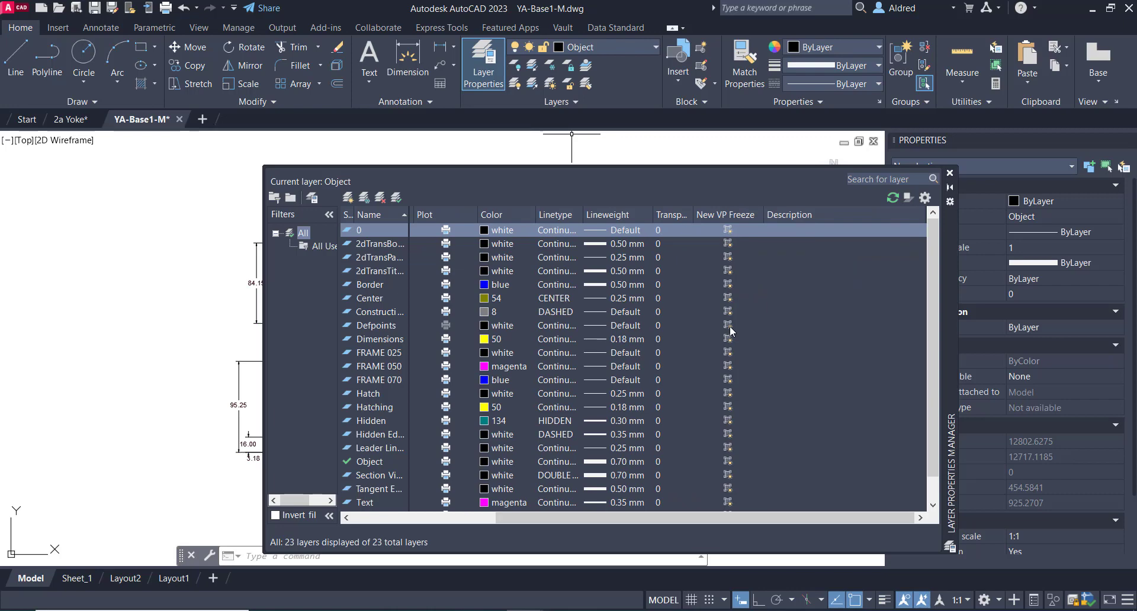
pyautogui.moveTo(750, 214)
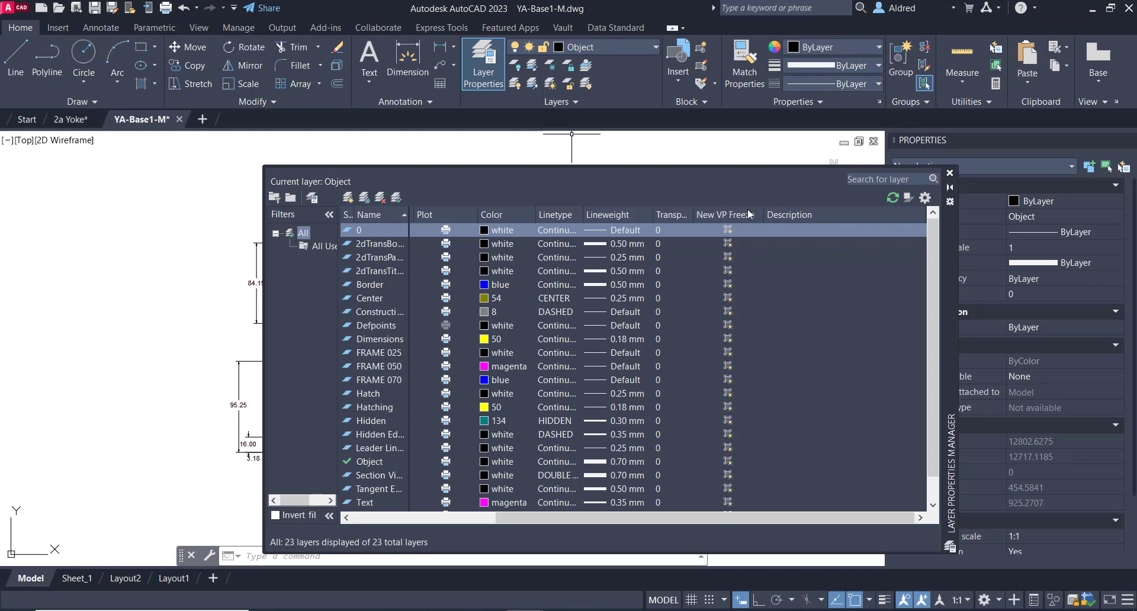
pyautogui.moveTo(948, 177)
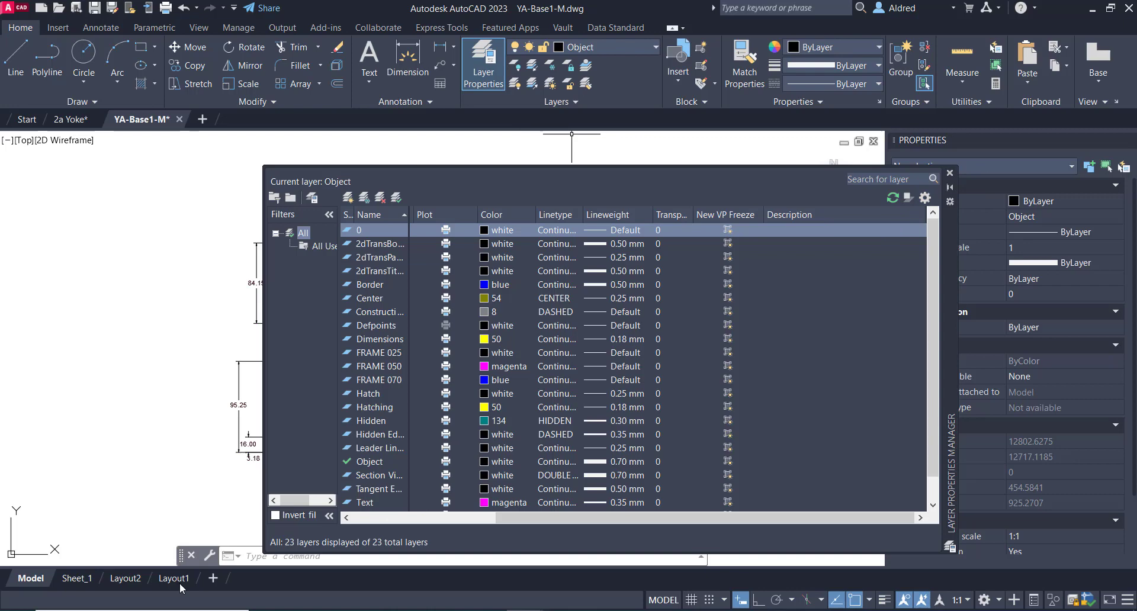
# Go to Layout1 and close the Layer Properties Manager after reviewing VP Freeze and VP Color
pyautogui.click(174, 599)
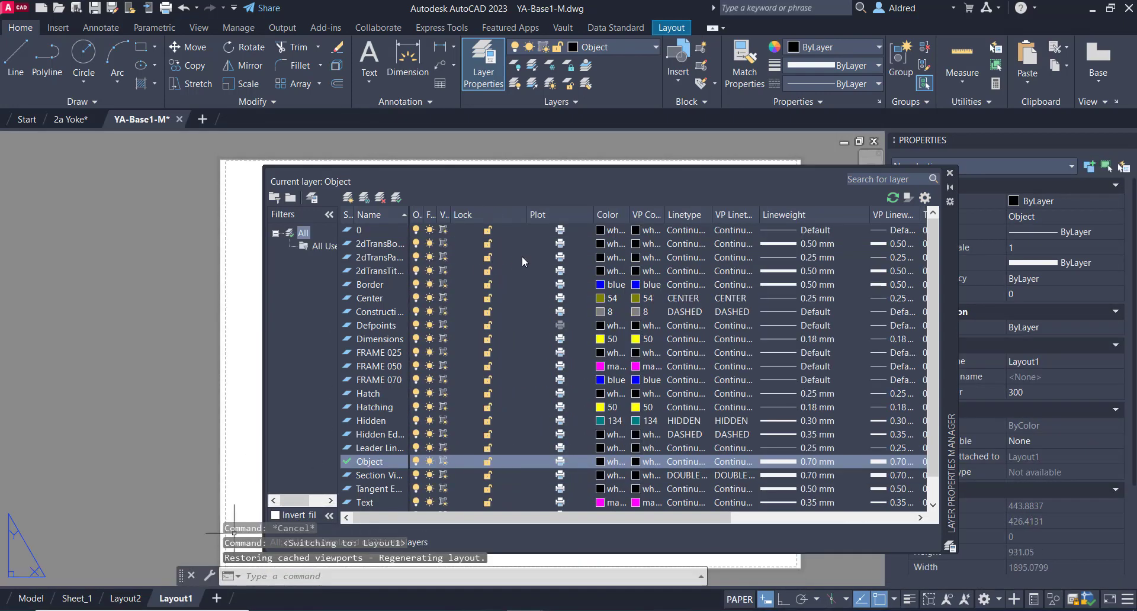
pyautogui.moveTo(417, 221)
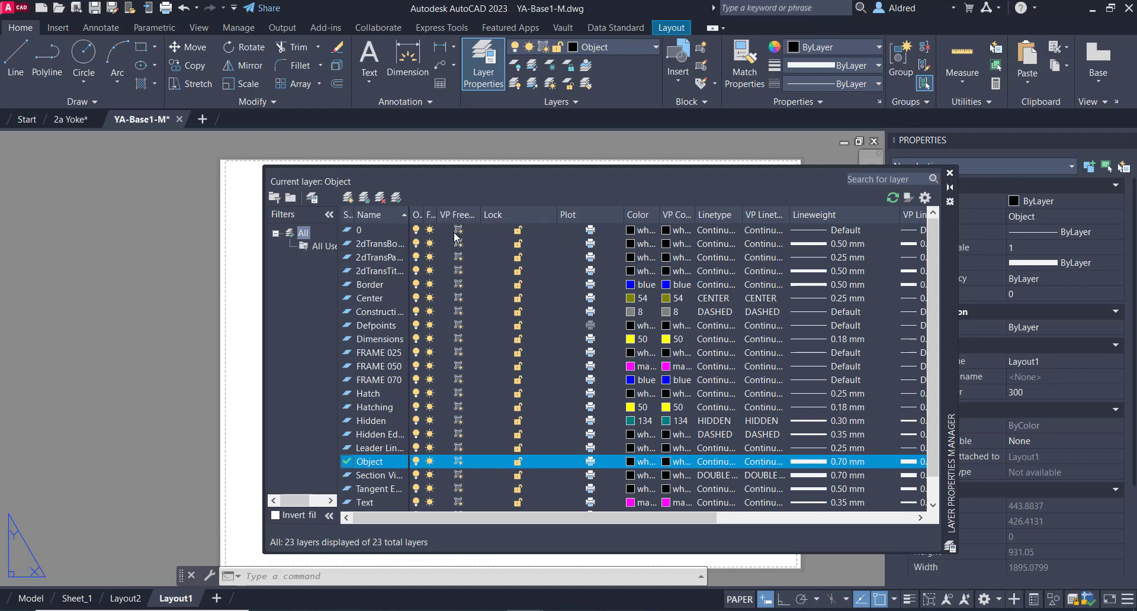
pyautogui.moveTo(643, 204)
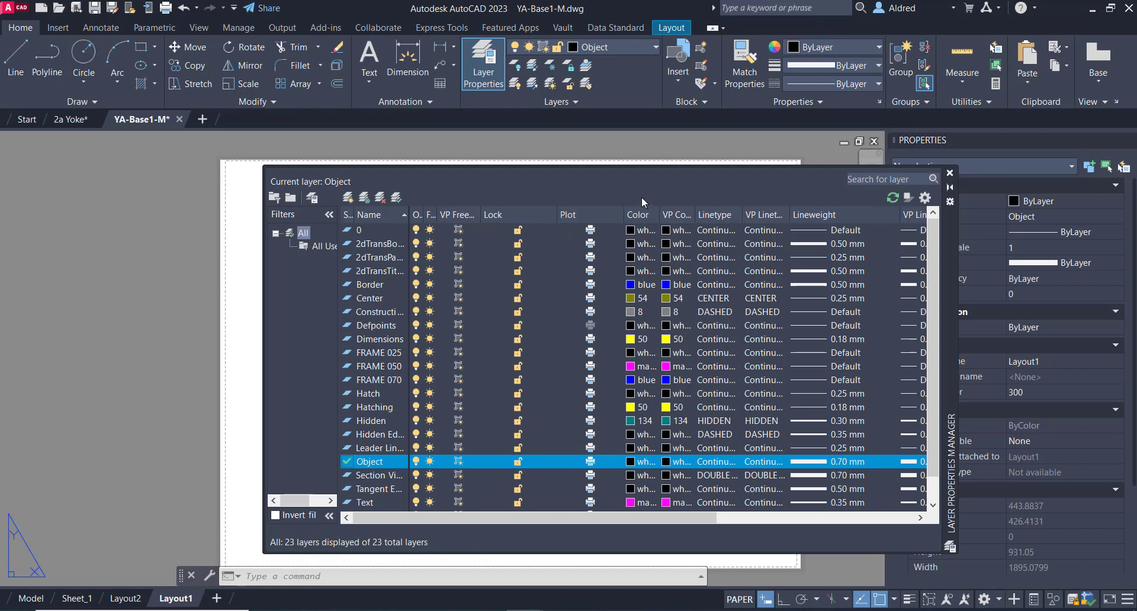
pyautogui.moveTo(657, 201)
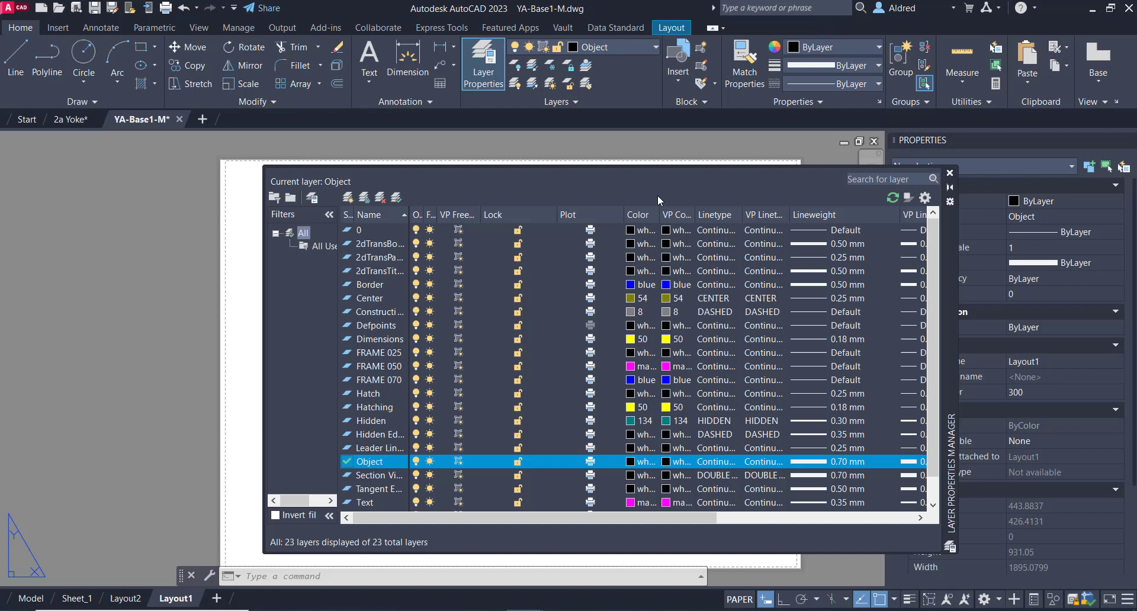
pyautogui.moveTo(641, 214)
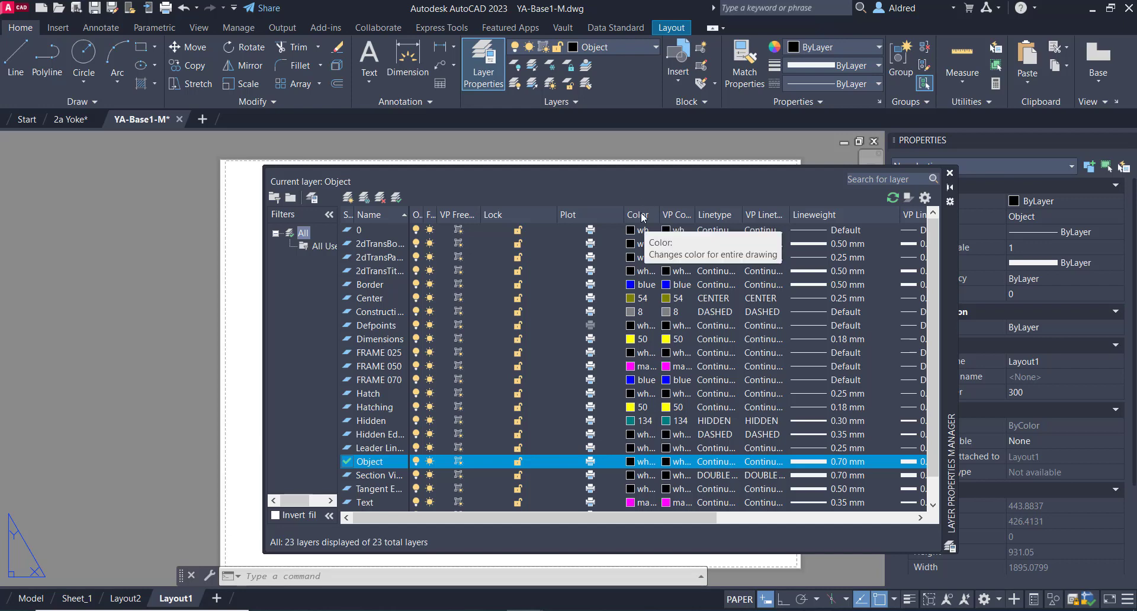
pyautogui.moveTo(669, 219)
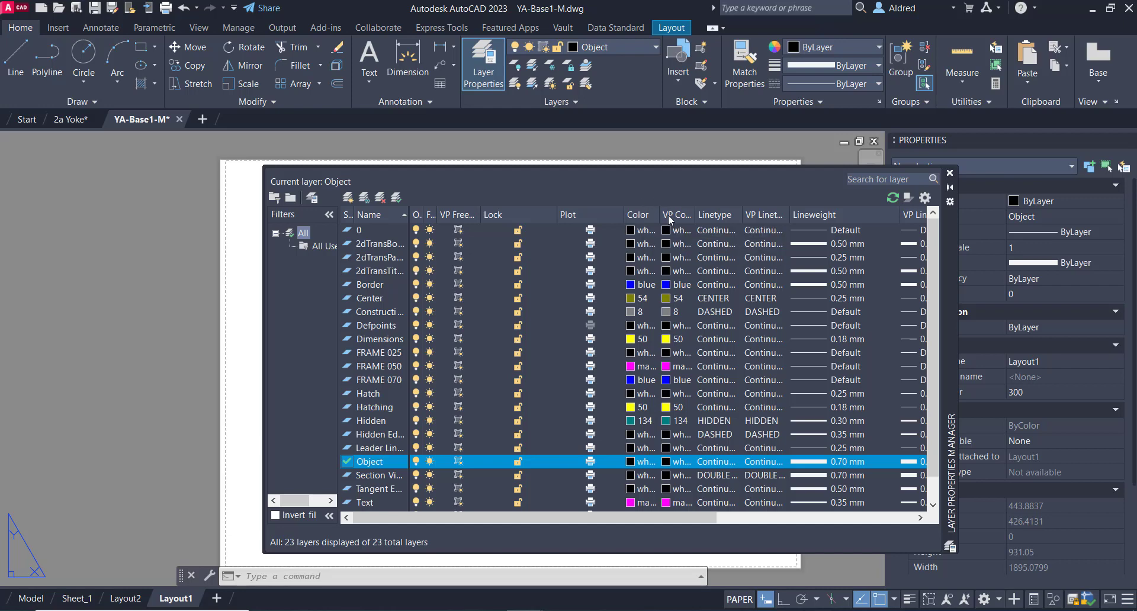
pyautogui.moveTo(705, 221)
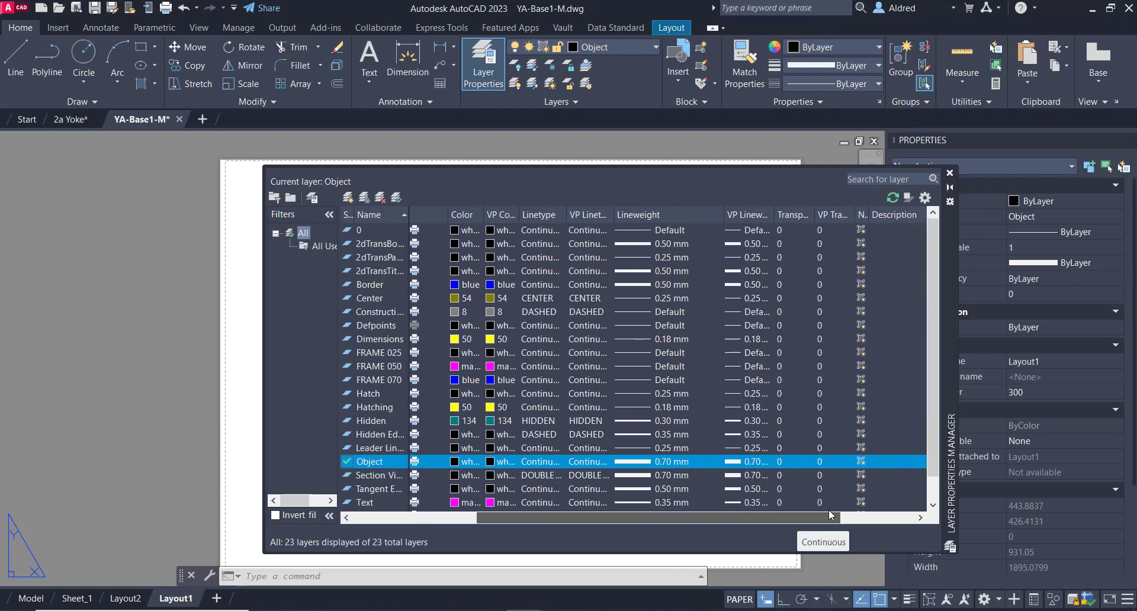
pyautogui.moveTo(787, 220)
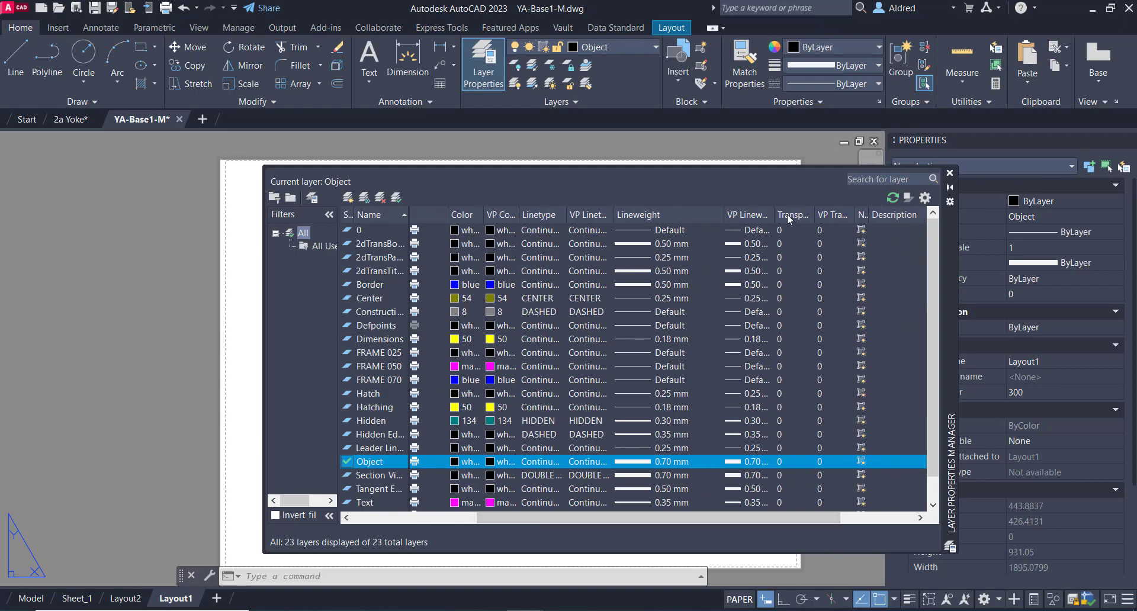
pyautogui.moveTo(943, 198)
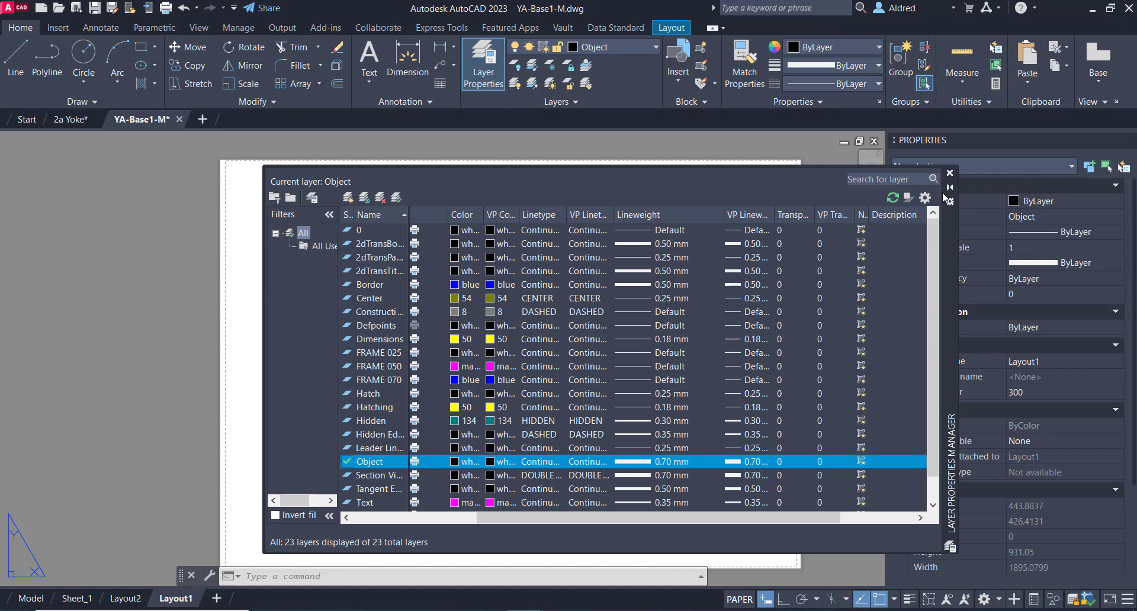
pyautogui.click(949, 174)
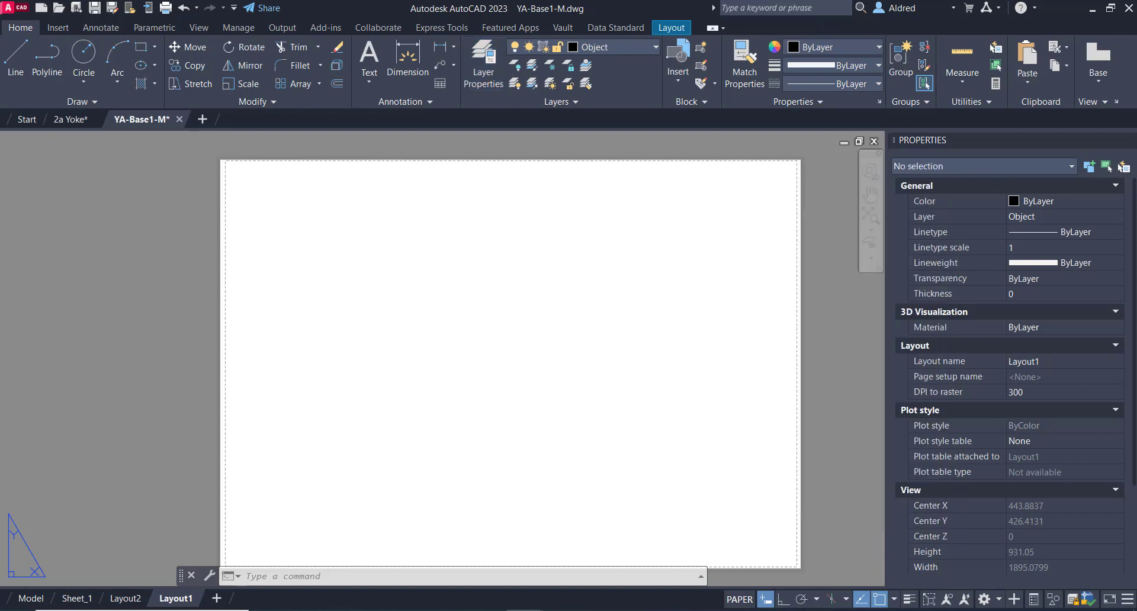
# Create four rectangular viewports fitted to the Layout1 sheet using VPORTS
pyautogui.click(670, 28)
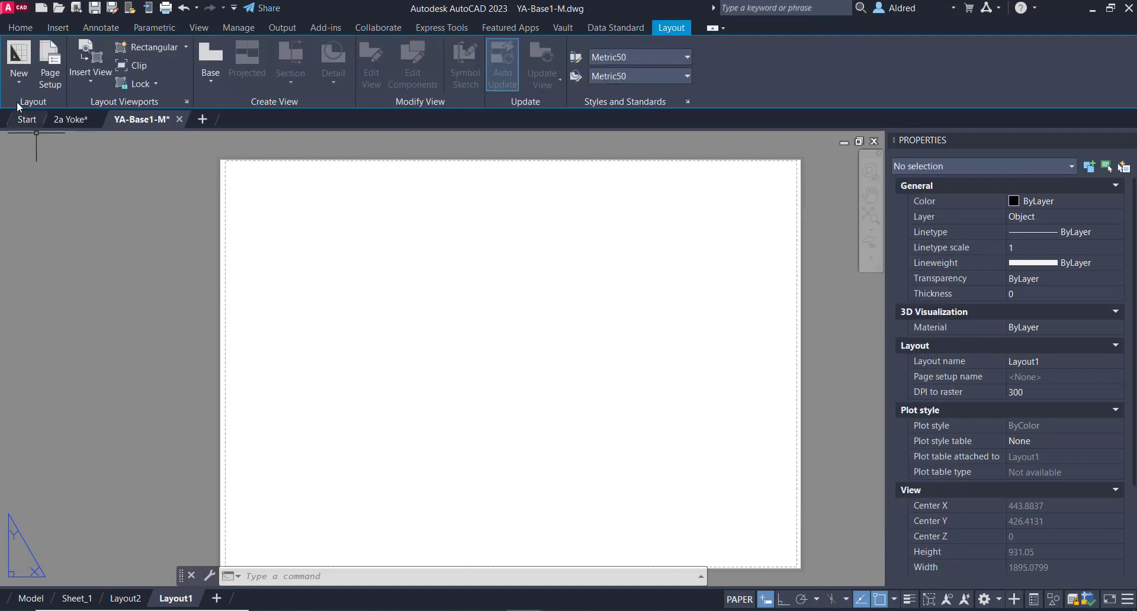
pyautogui.click(184, 47)
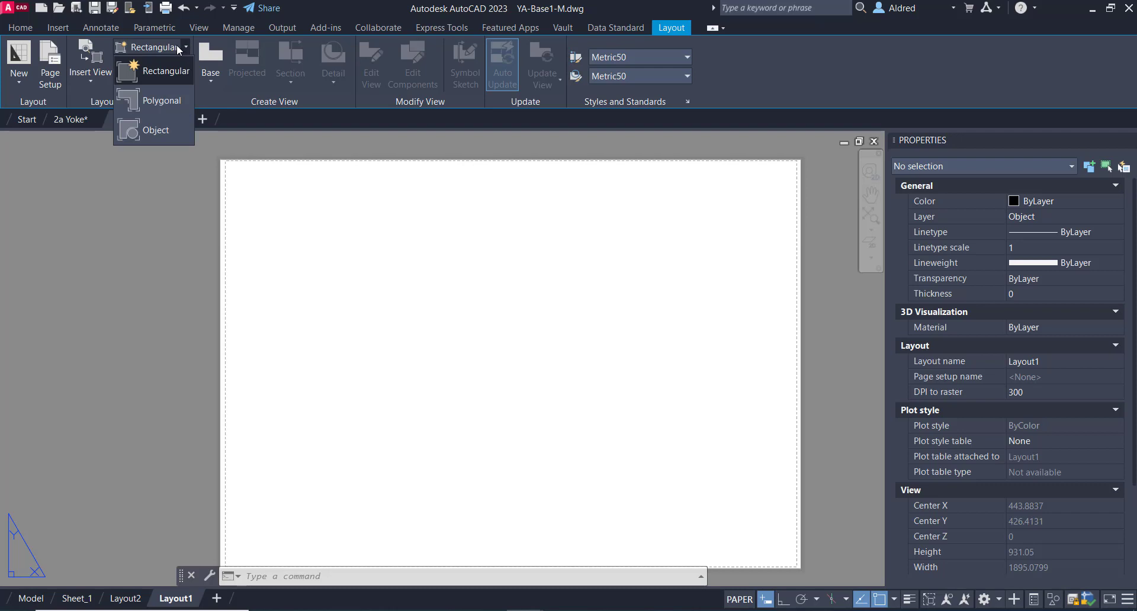
pyautogui.click(166, 71)
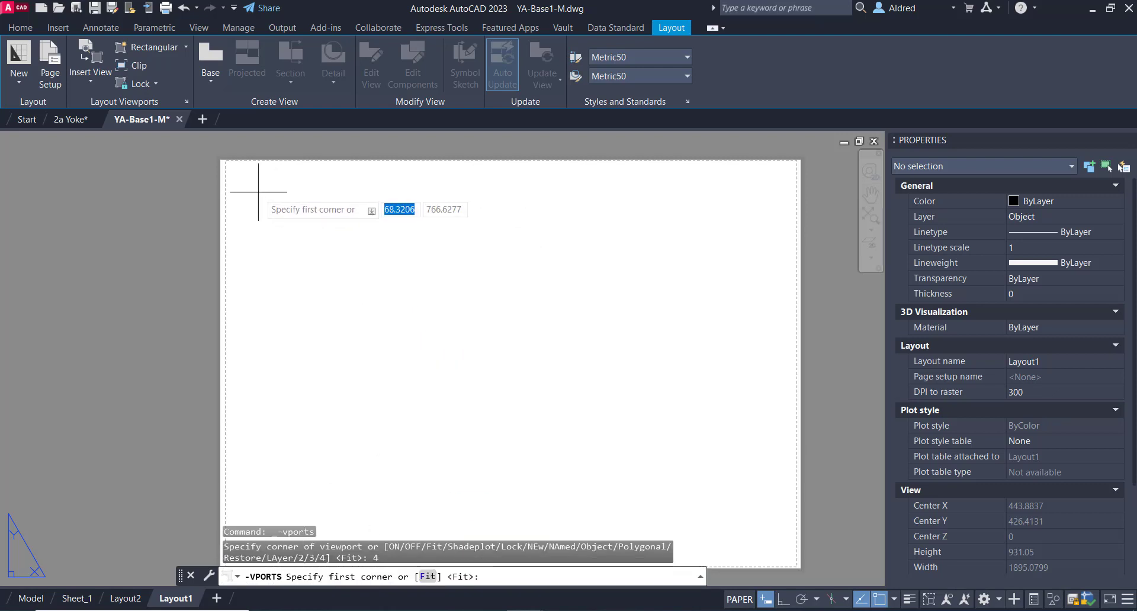
pyautogui.click(253, 174)
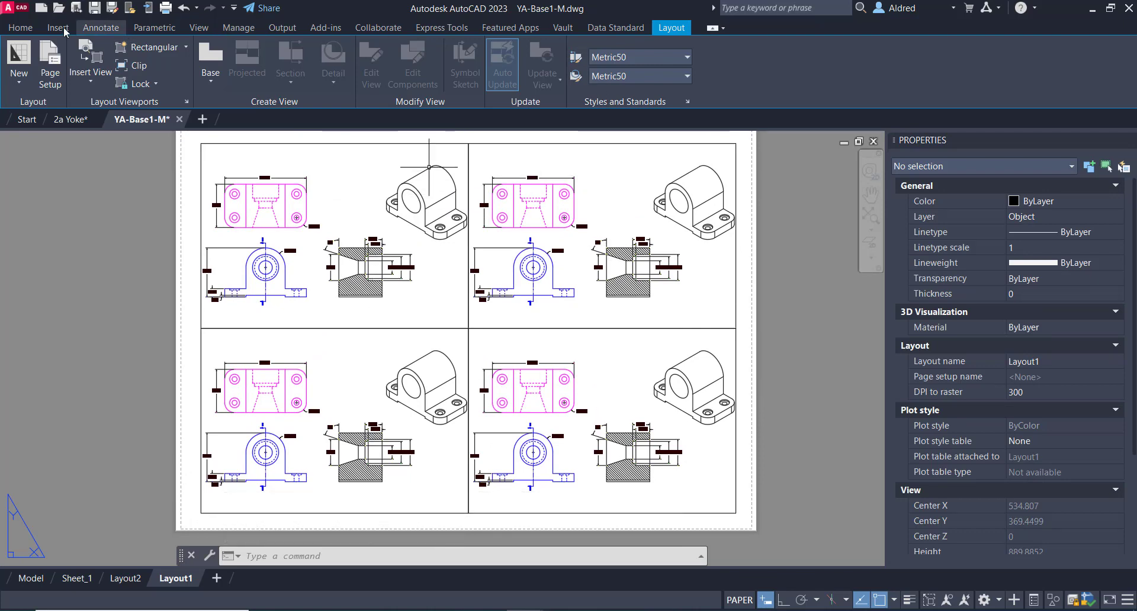
pyautogui.click(20, 28)
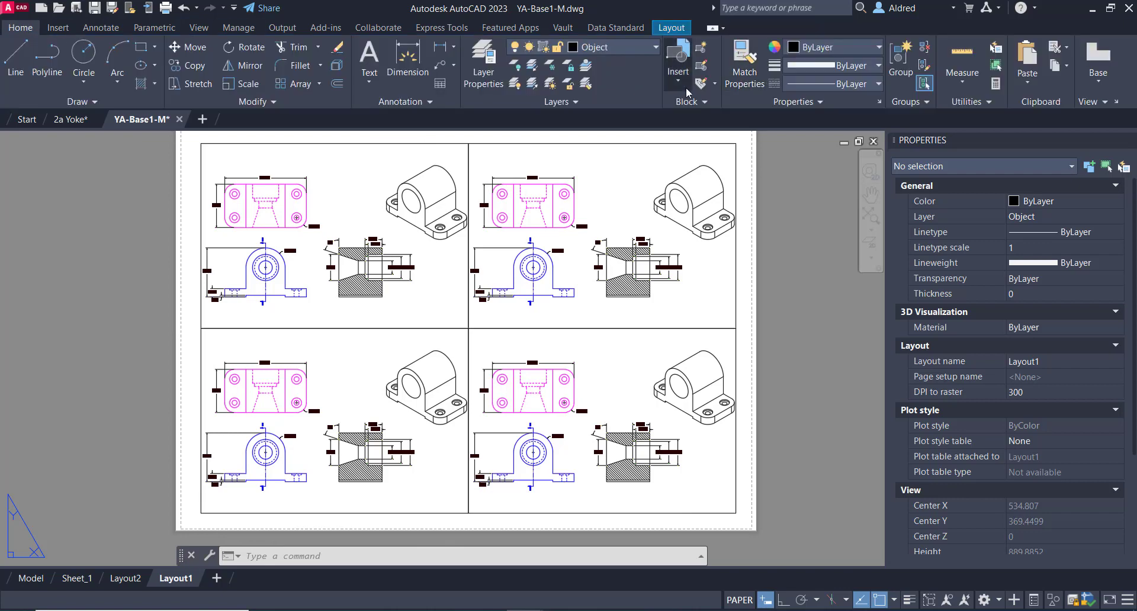
pyautogui.click(482, 62)
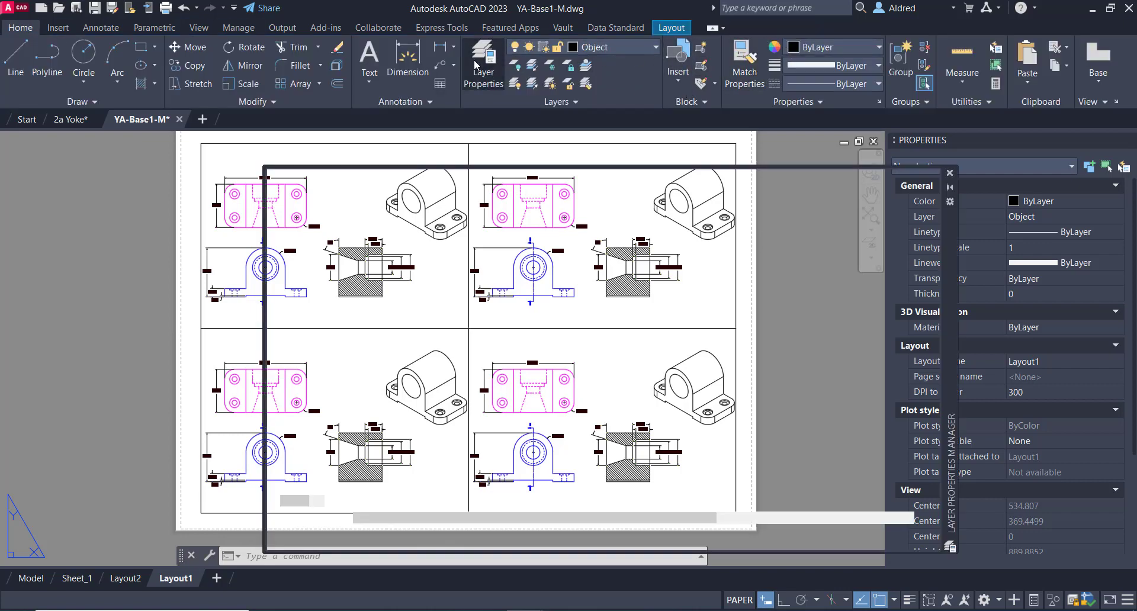
# Keep the layer list open and select the FRAME 070 and FRAME 025 layers
pyautogui.click(482, 62)
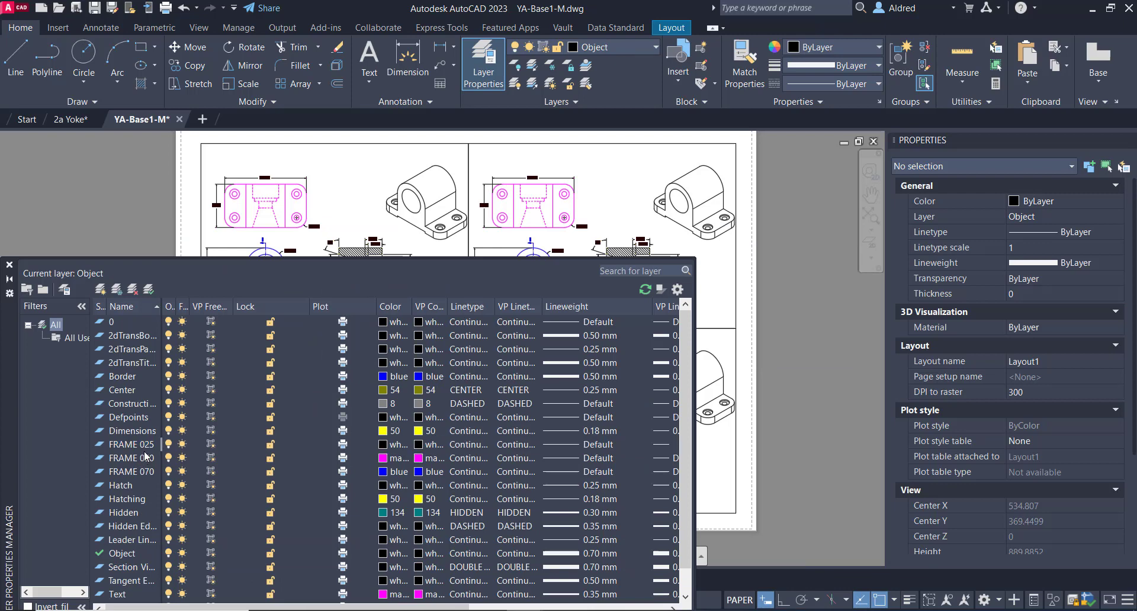
pyautogui.click(130, 471)
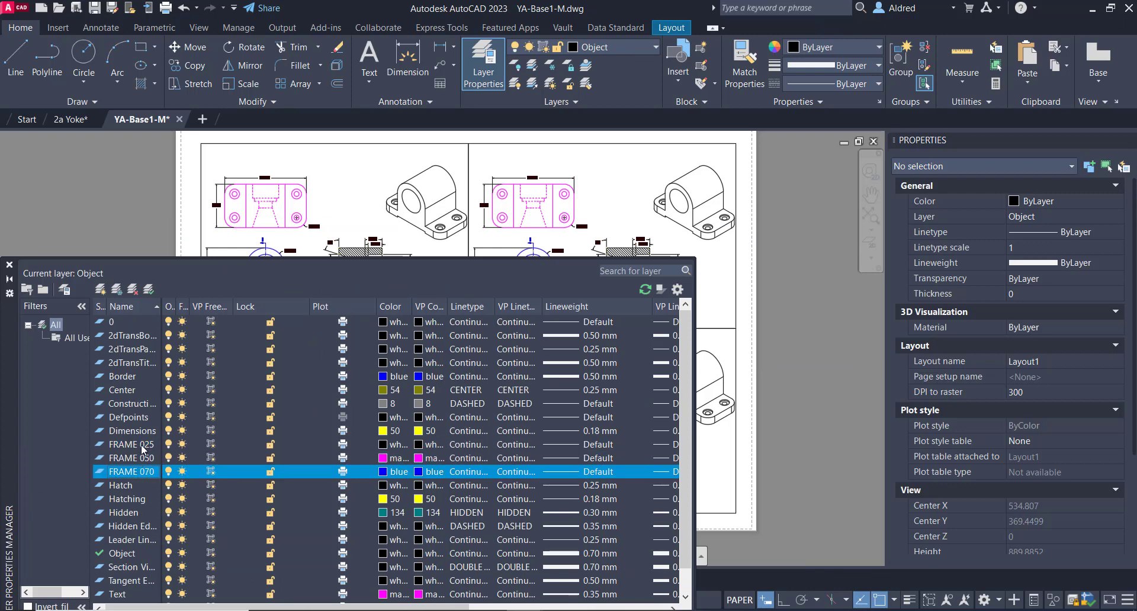
pyautogui.click(131, 445)
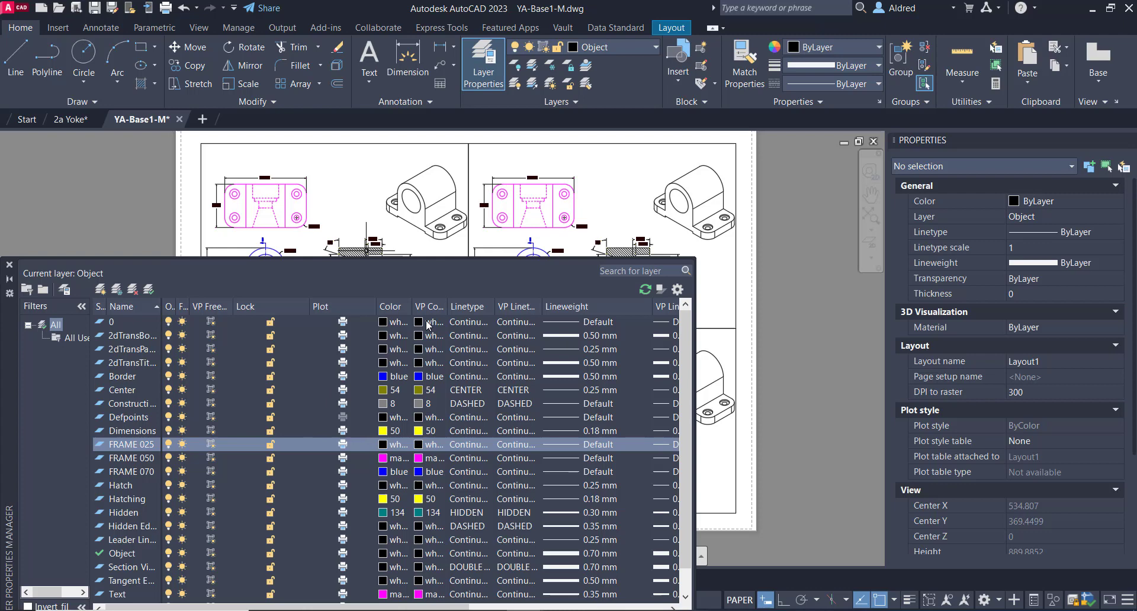
pyautogui.moveTo(381, 196)
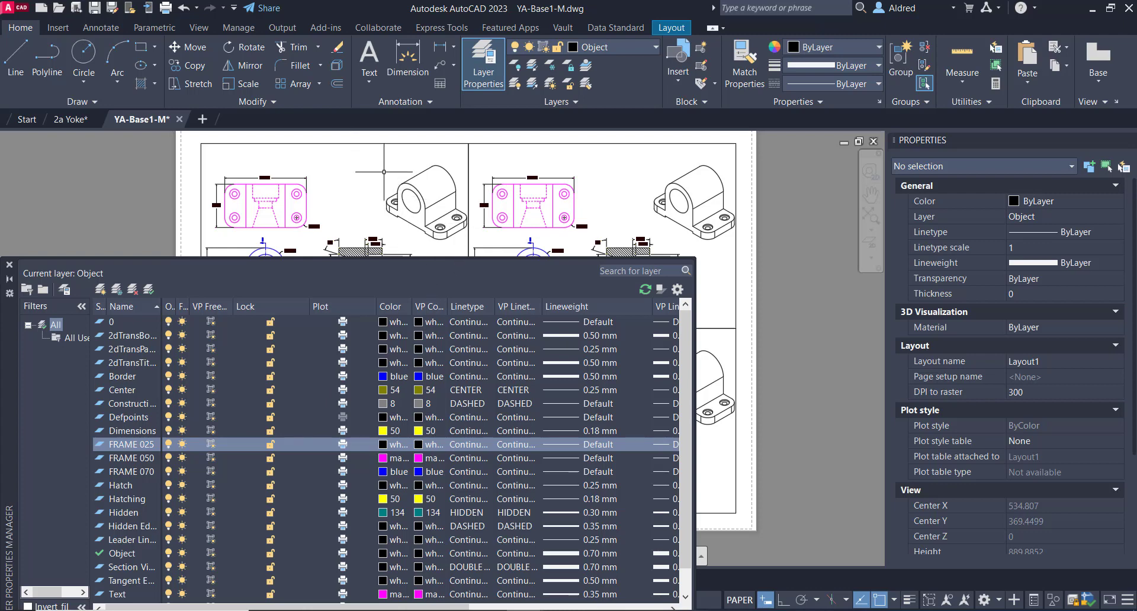
pyautogui.moveTo(707, 203)
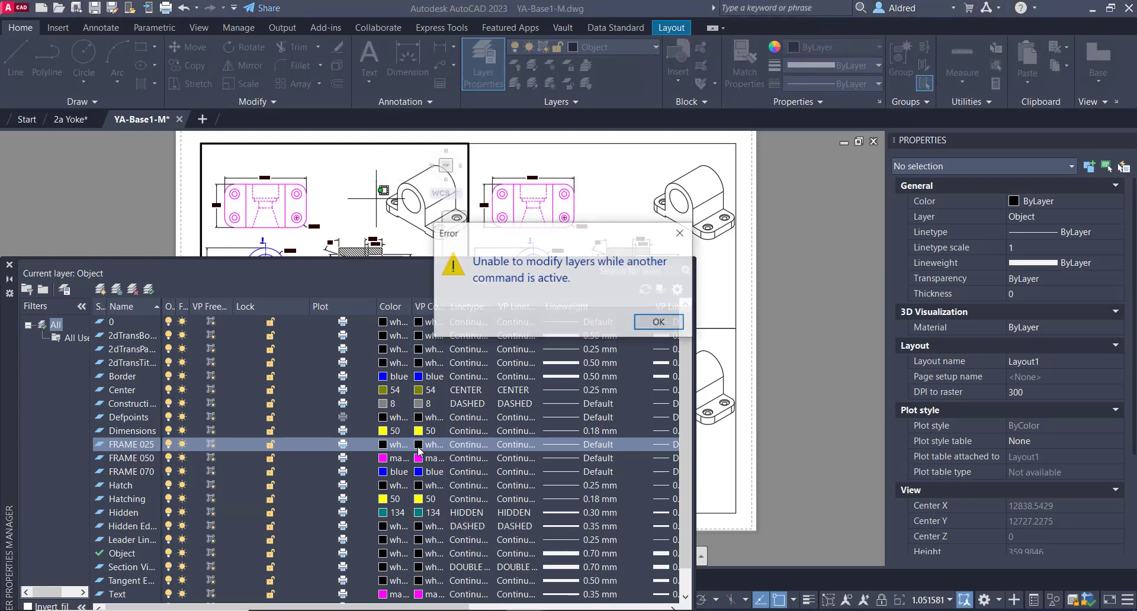
# Give FRAME 025 a cyan VP Color override in the top-left viewport
pyautogui.click(657, 321)
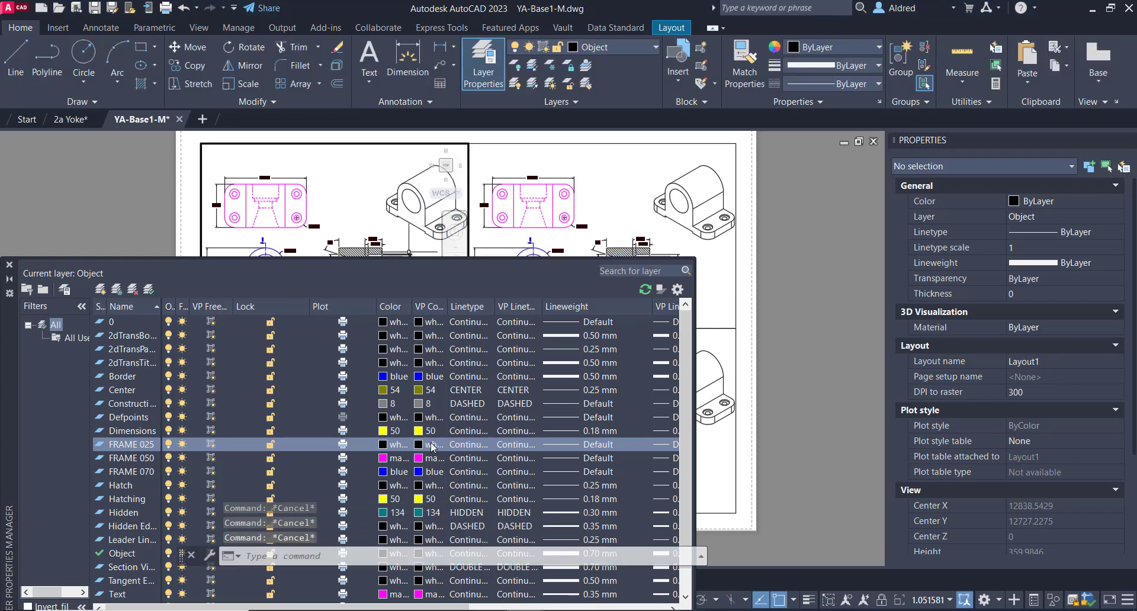
pyautogui.click(384, 445)
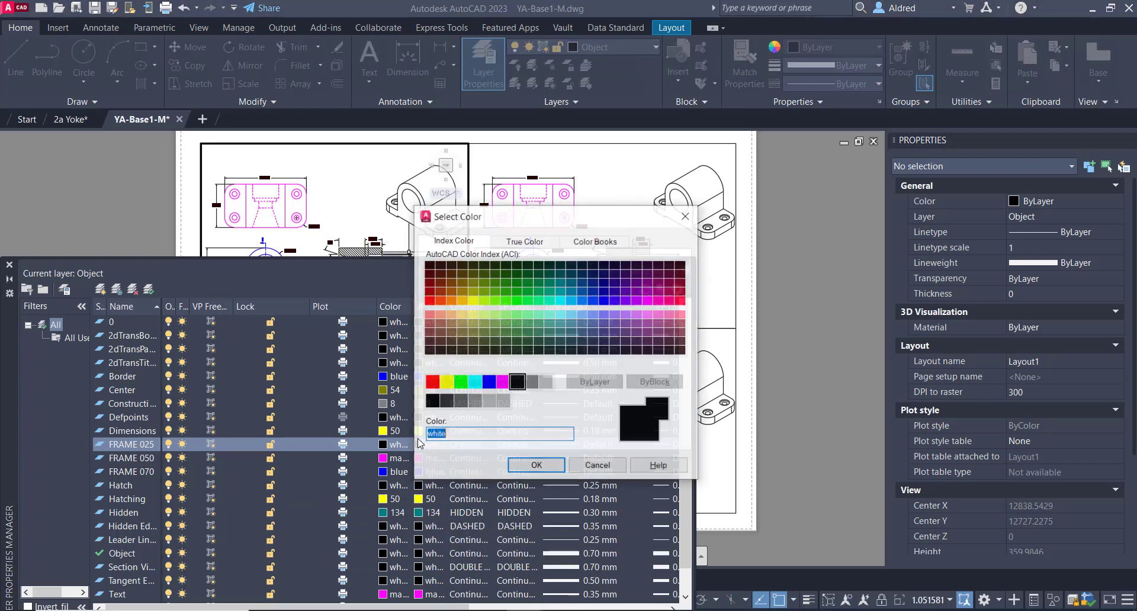
pyautogui.click(464, 400)
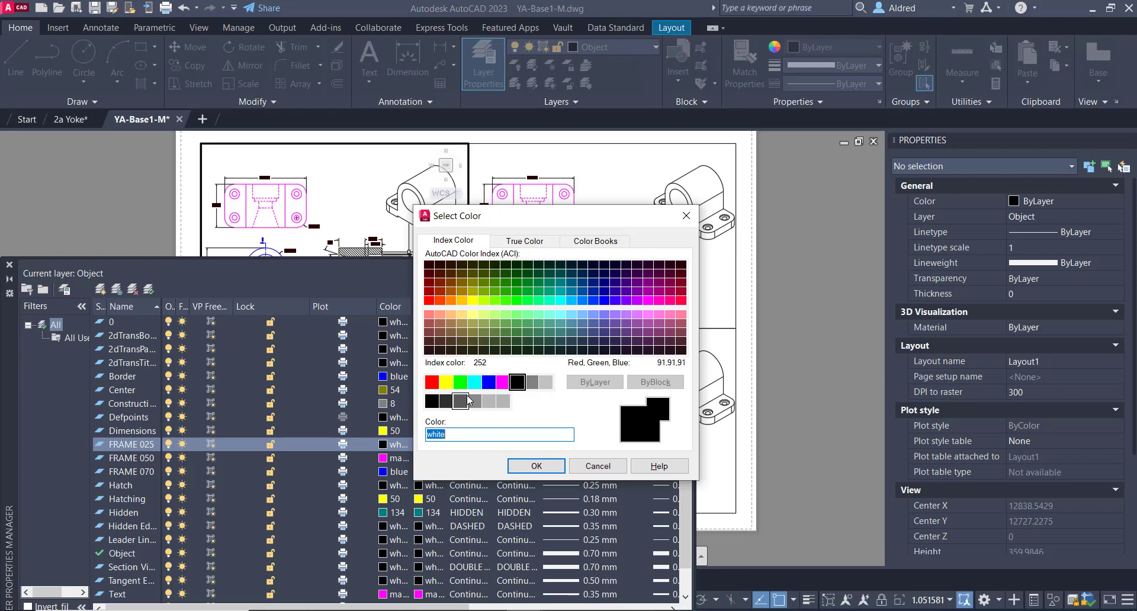
pyautogui.click(536, 466)
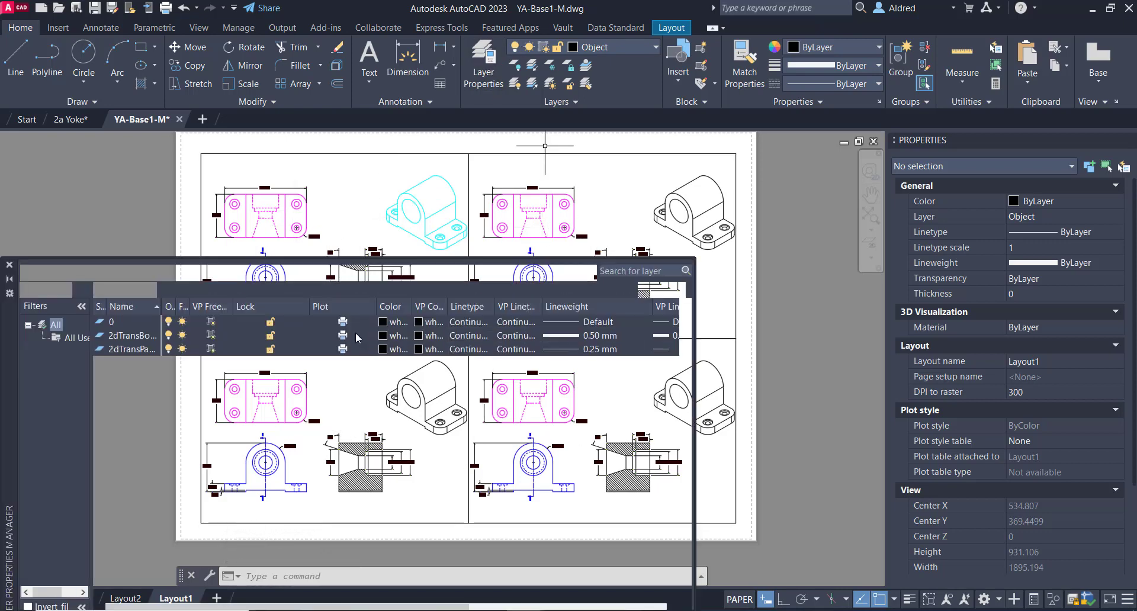
# Restore the auto-hidden Layer Properties Manager palette over Layout1
pyautogui.click(481, 62)
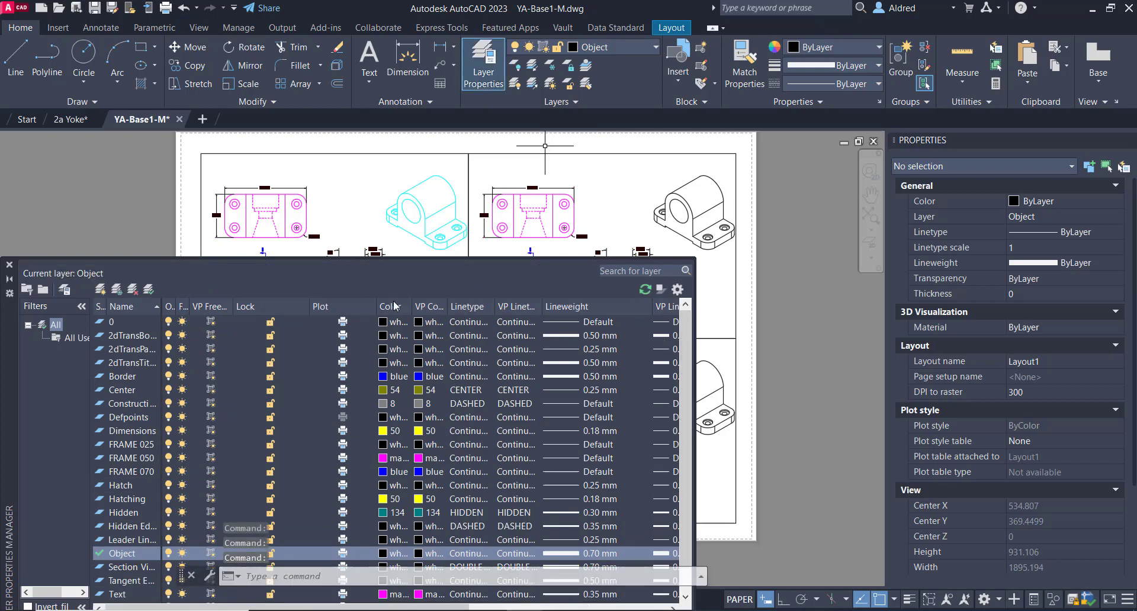
pyautogui.moveTo(702, 353)
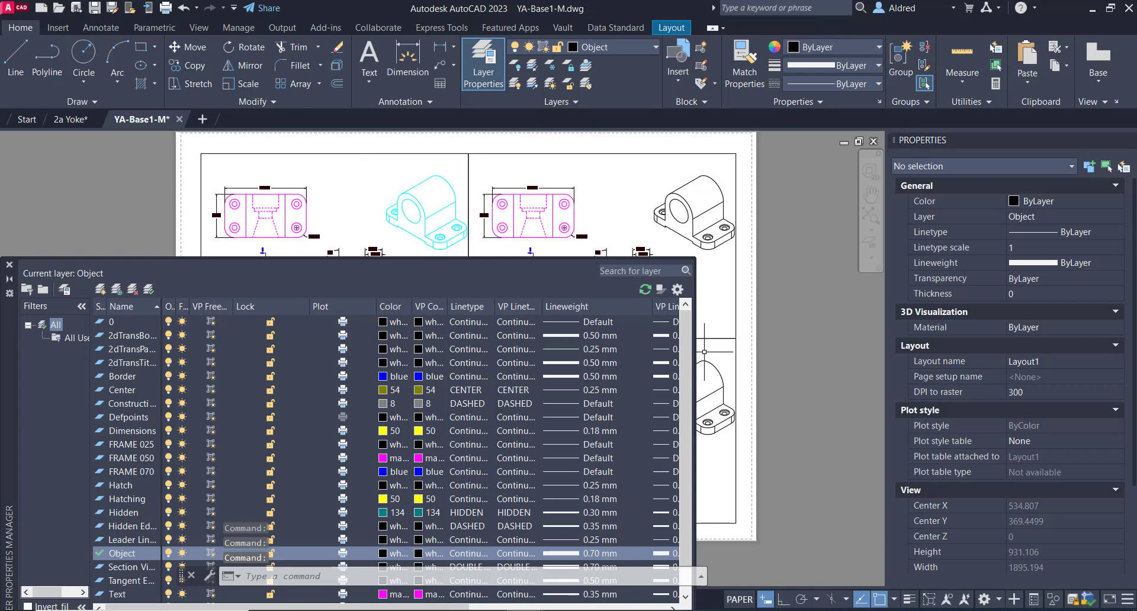
pyautogui.moveTo(560, 243)
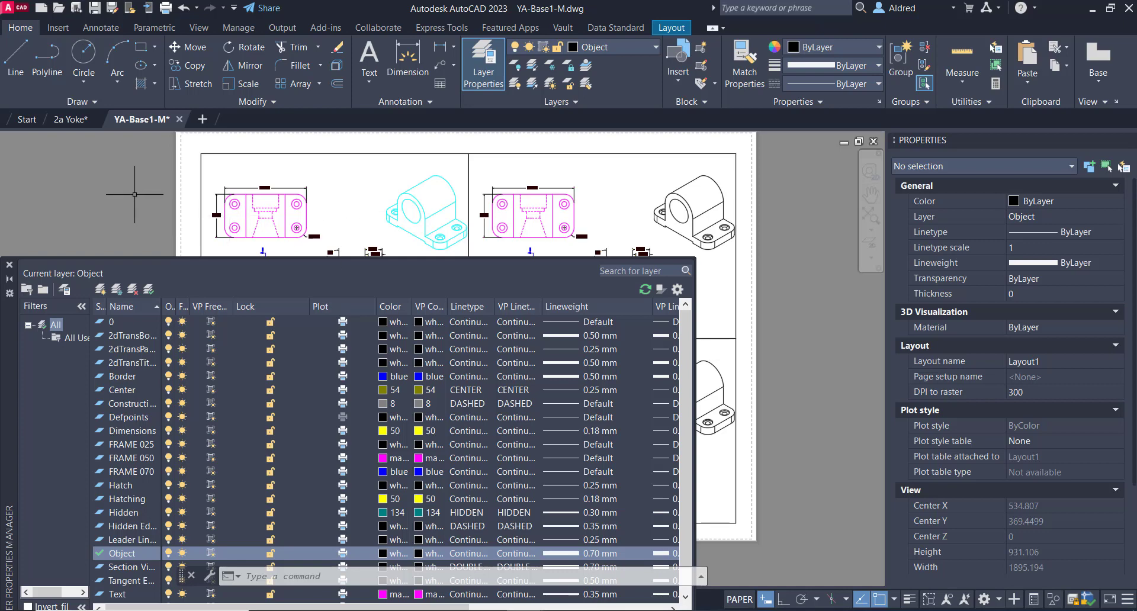
pyautogui.moveTo(229, 313)
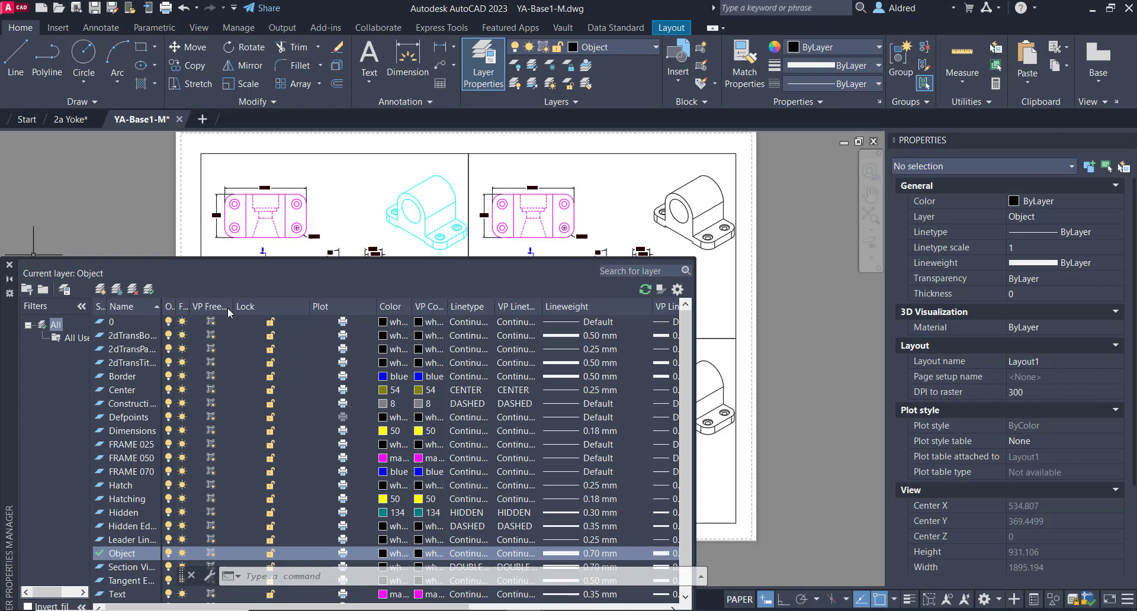
pyautogui.moveTo(557, 555)
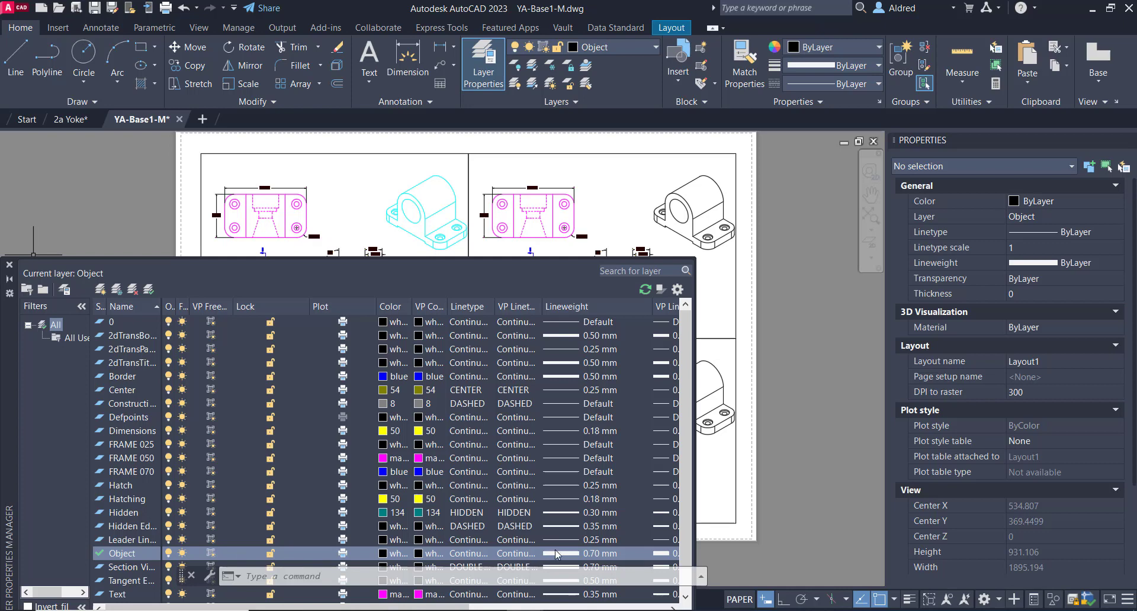
pyautogui.moveTo(416, 492)
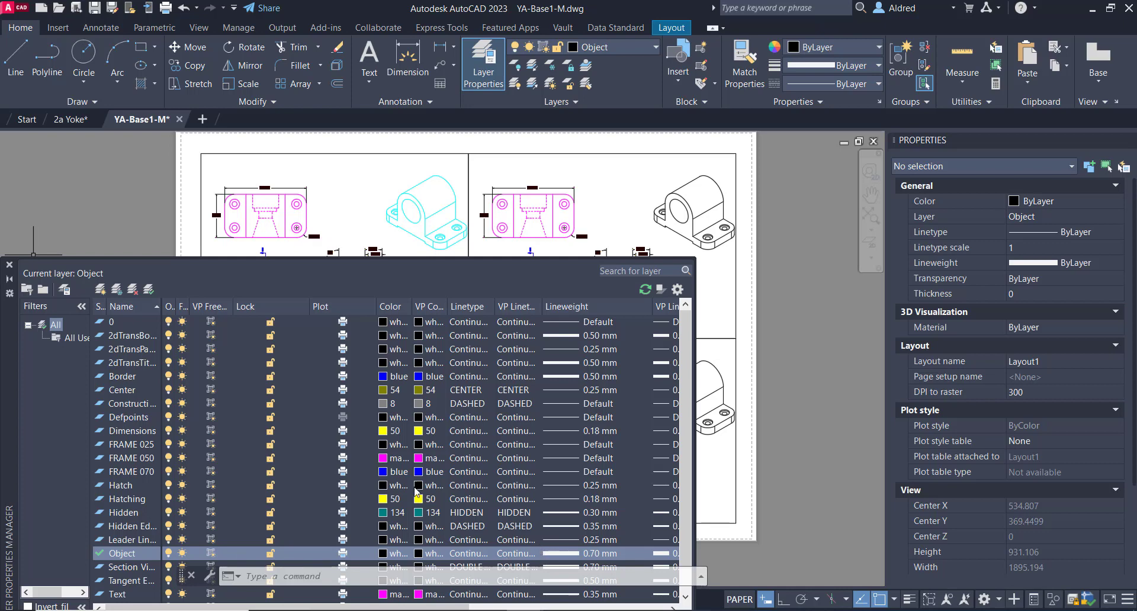
pyautogui.moveTo(544, 179)
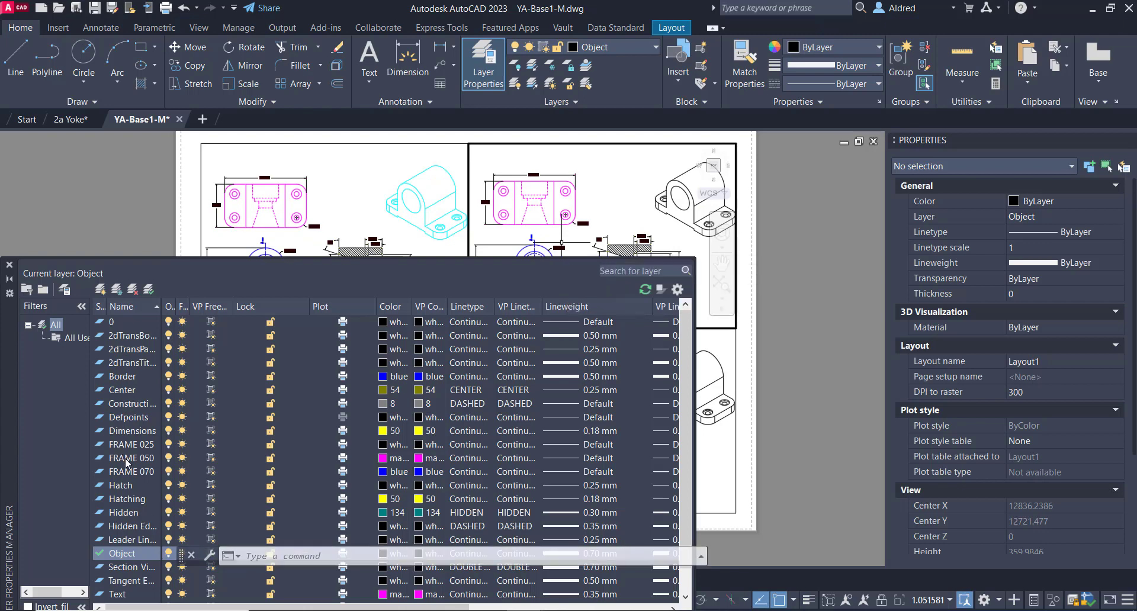
# VP-freeze FRAME 050 in the top-right viewport and start plotting Layout1
pyautogui.click(132, 458)
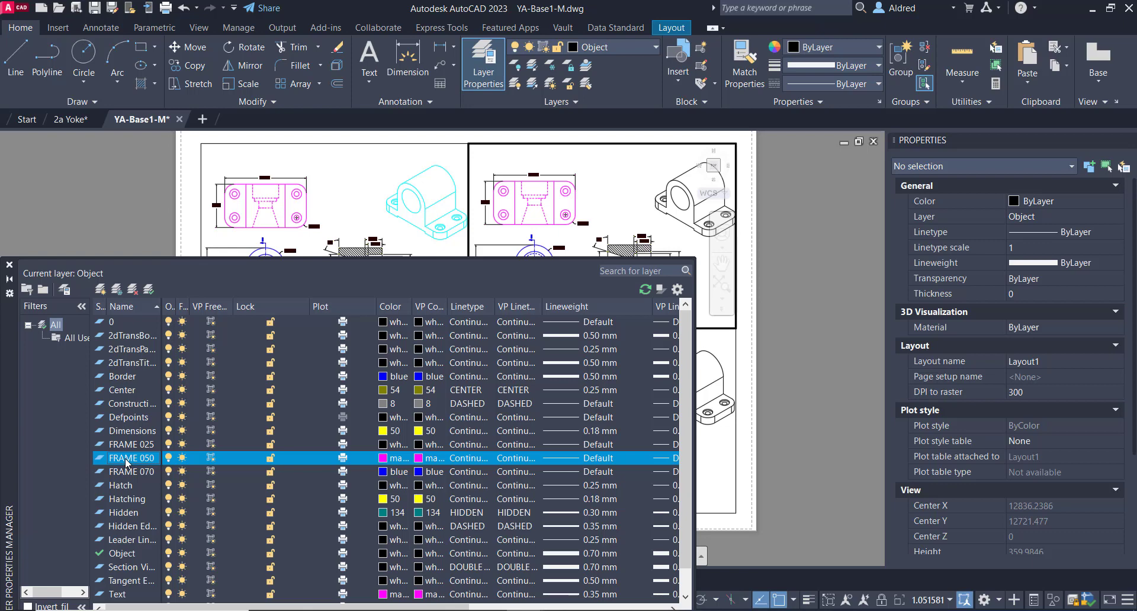
pyautogui.moveTo(337, 461)
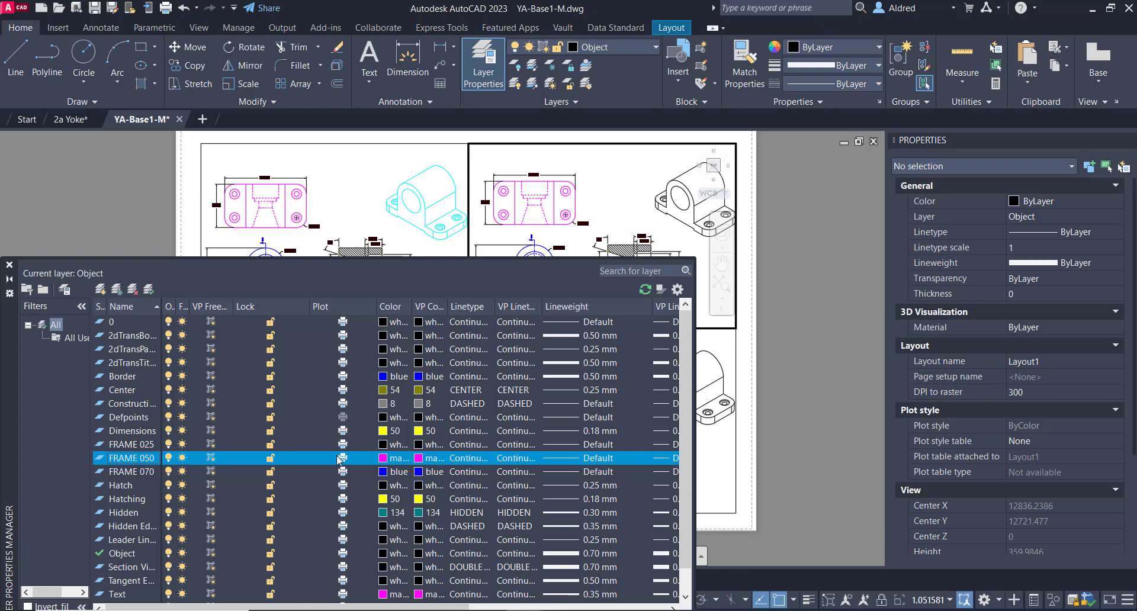
pyautogui.moveTo(213, 460)
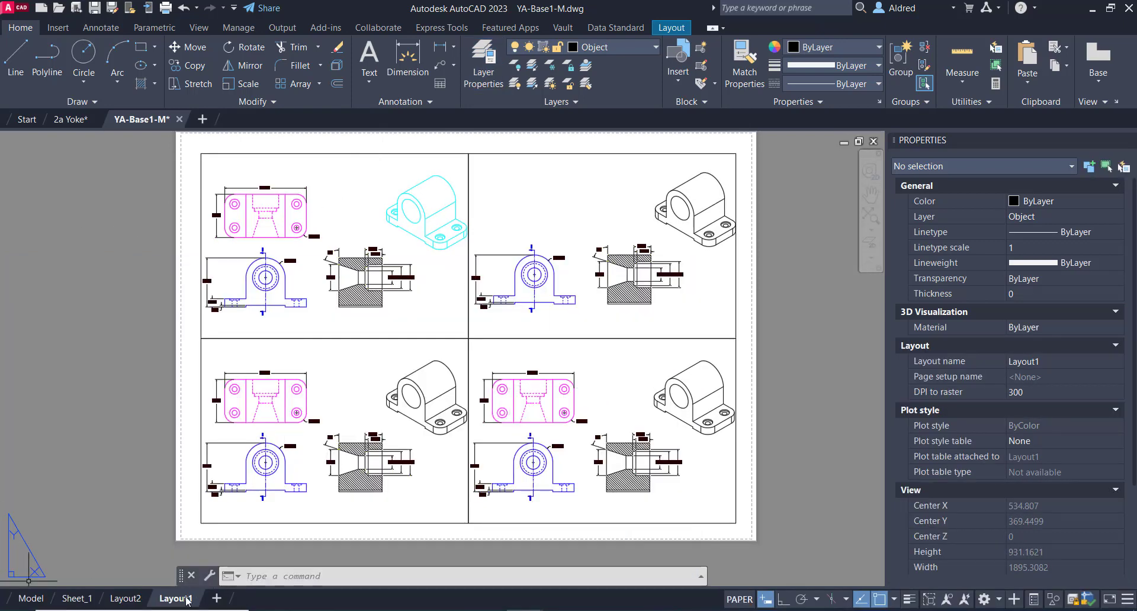
pyautogui.rightClick(175, 599)
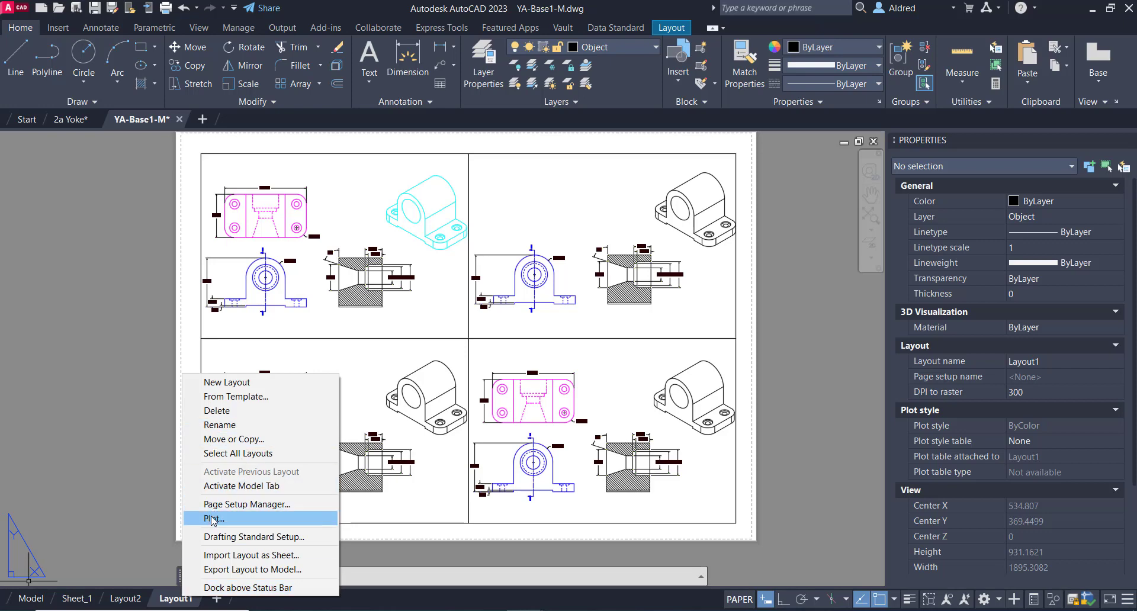
pyautogui.click(213, 518)
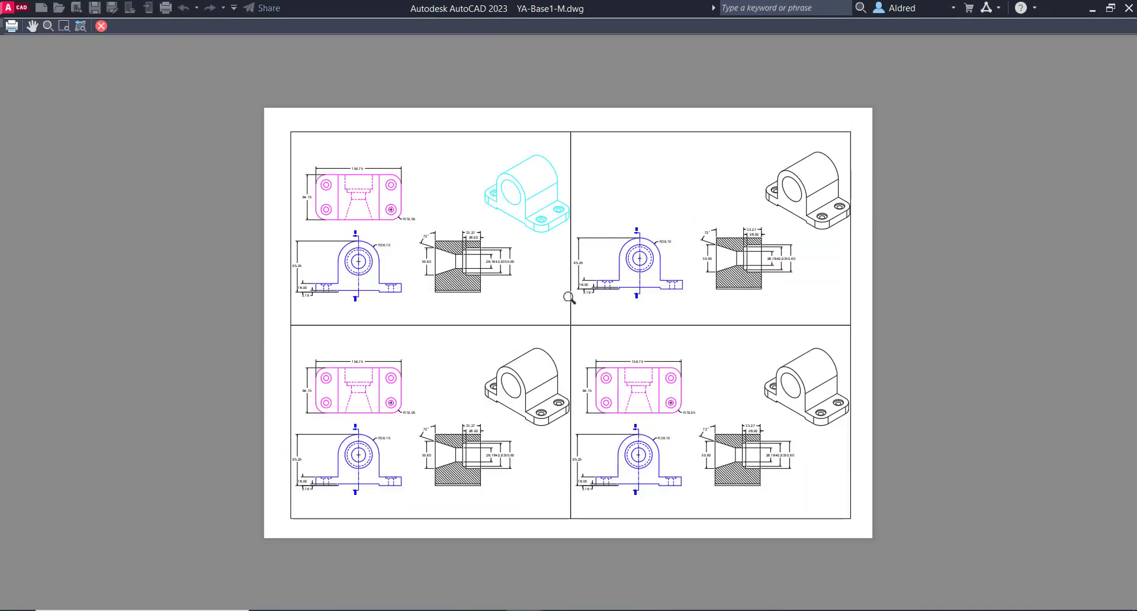
pyautogui.moveTo(519, 200)
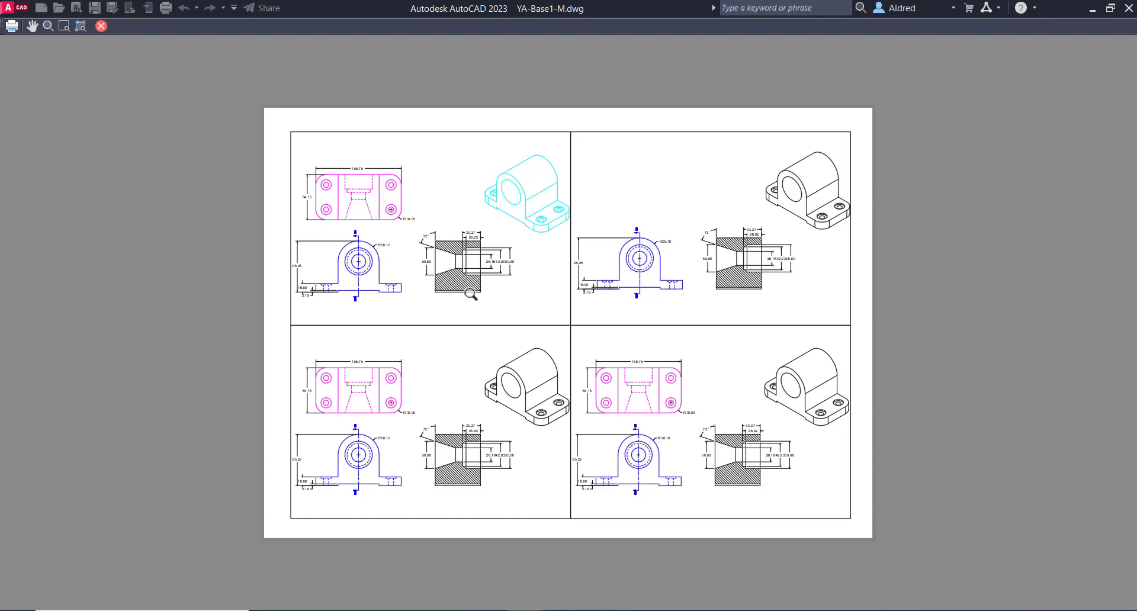
pyautogui.moveTo(575, 290)
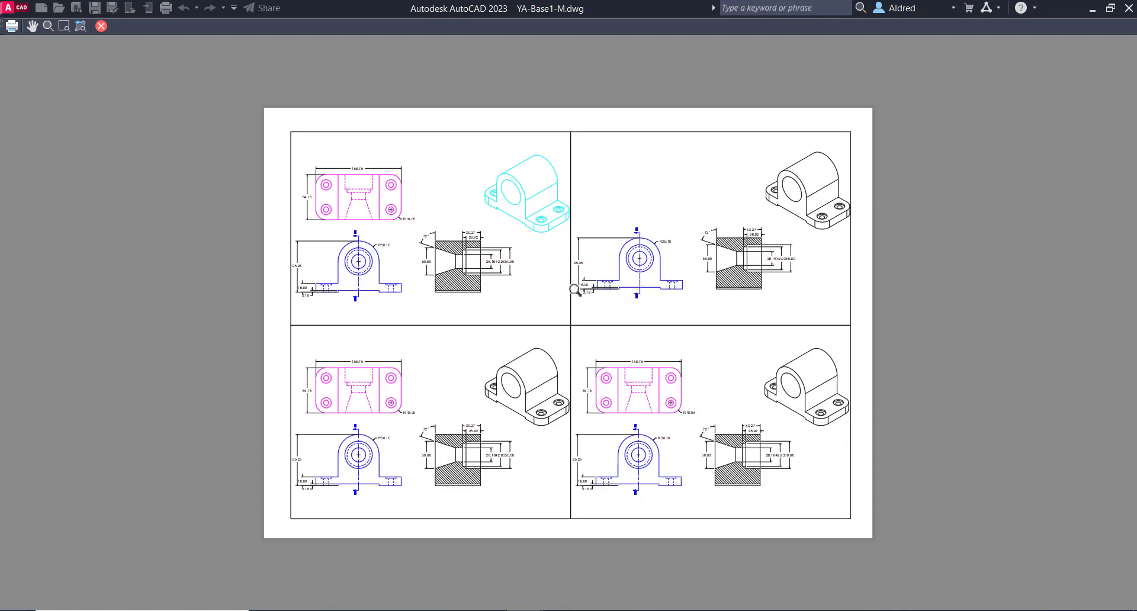
pyautogui.moveTo(978, 327)
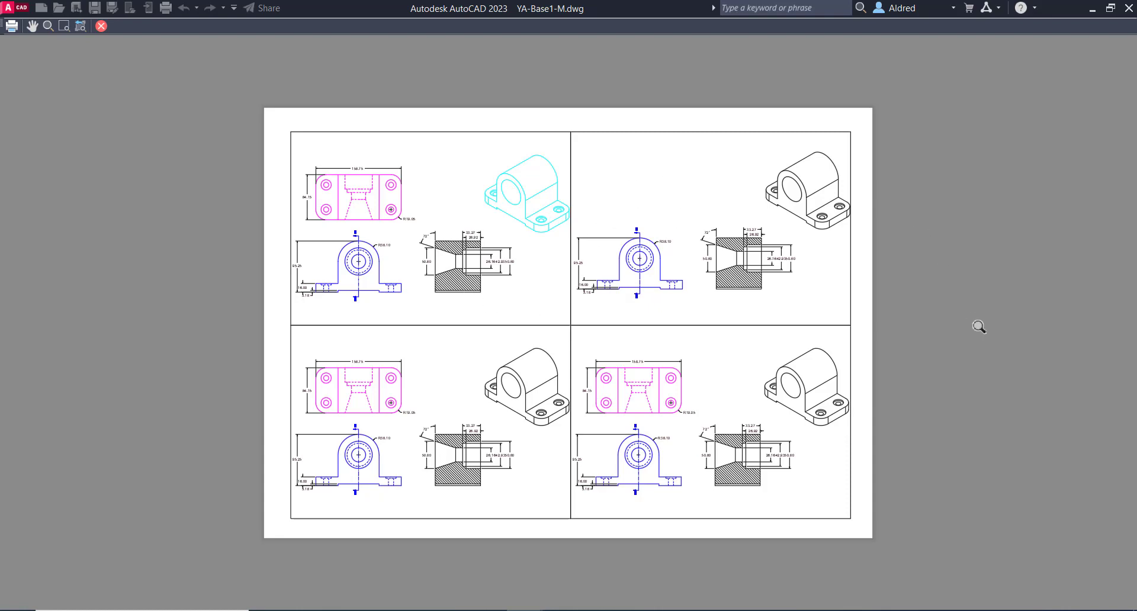